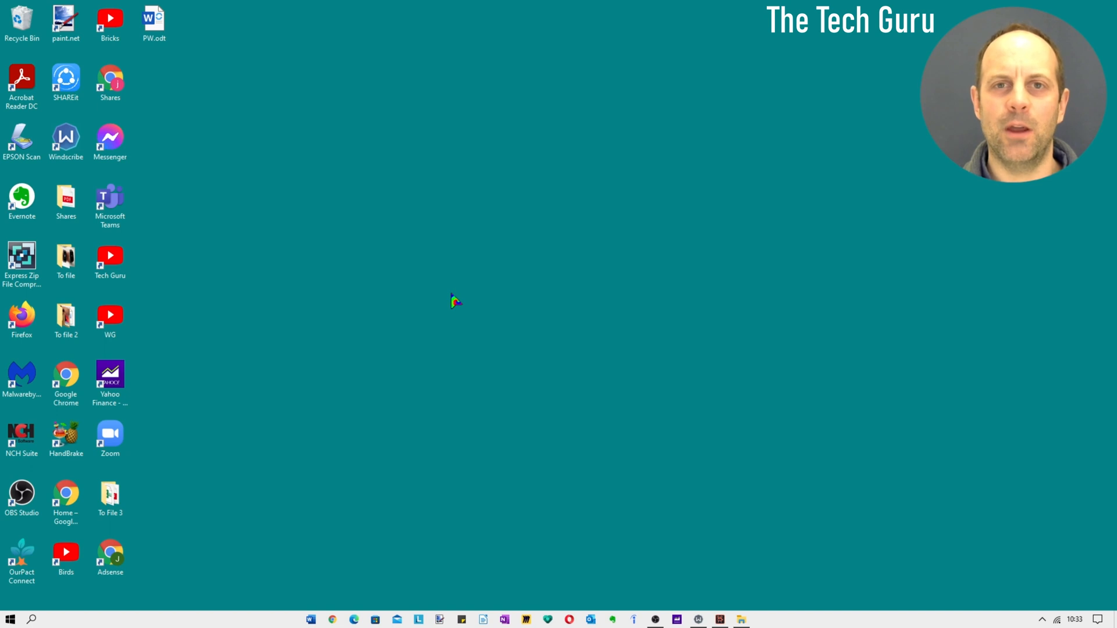
{"action": "mouse_move", "coordinate": [427, 435]}
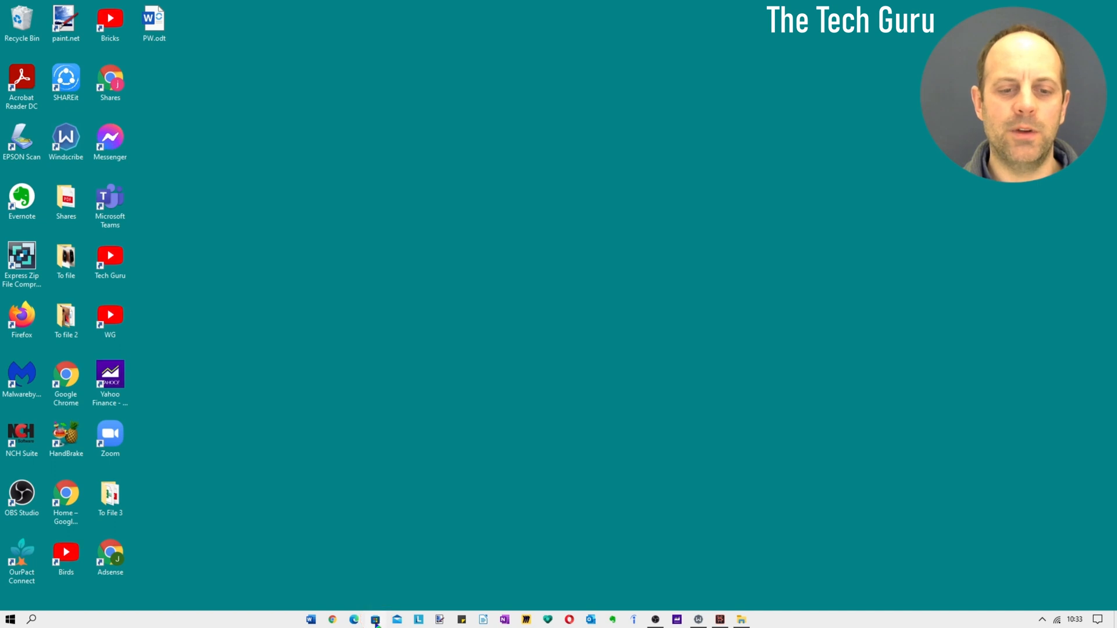
- Open Microsoft Store and search for "translu" to find TranslucentTB
{"action": "left_click", "coordinate": [376, 619]}
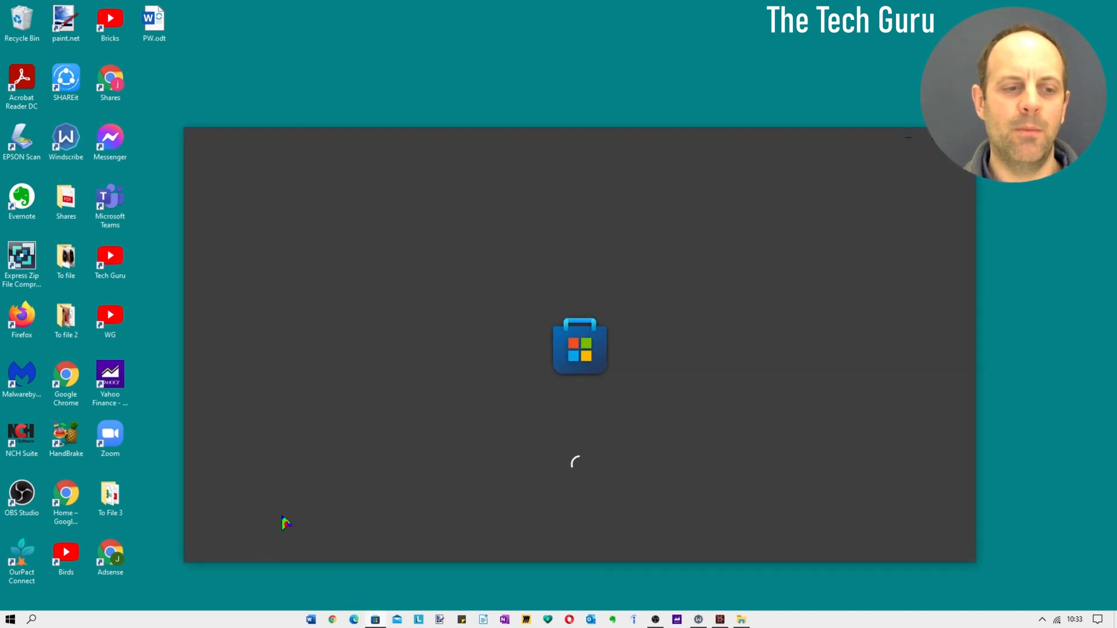
{"action": "mouse_move", "coordinate": [166, 558]}
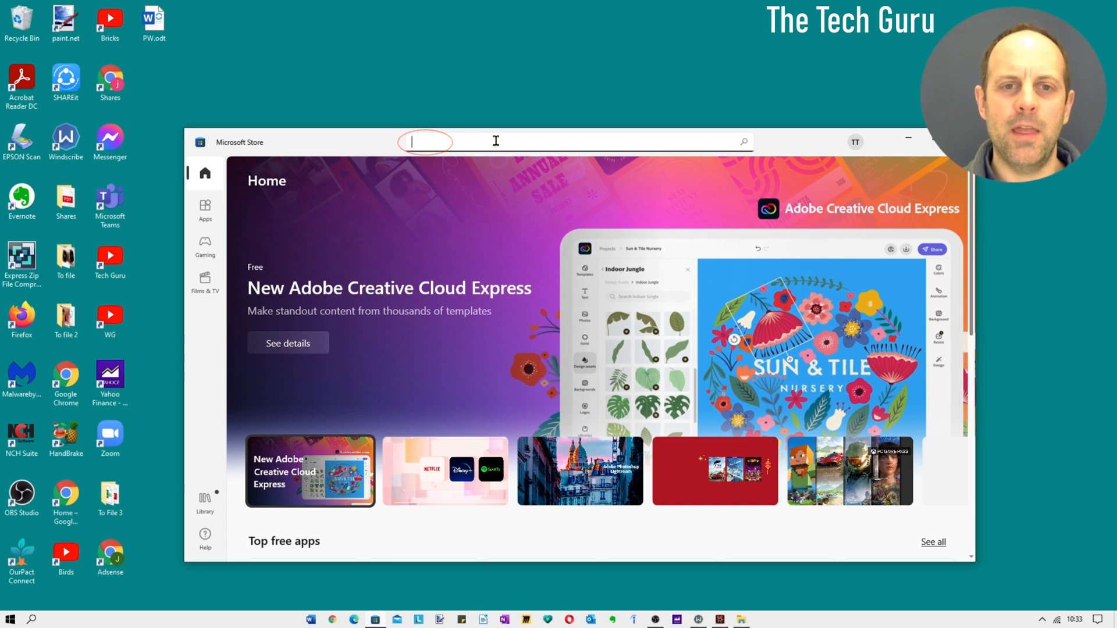
{"action": "type", "text": "t"}
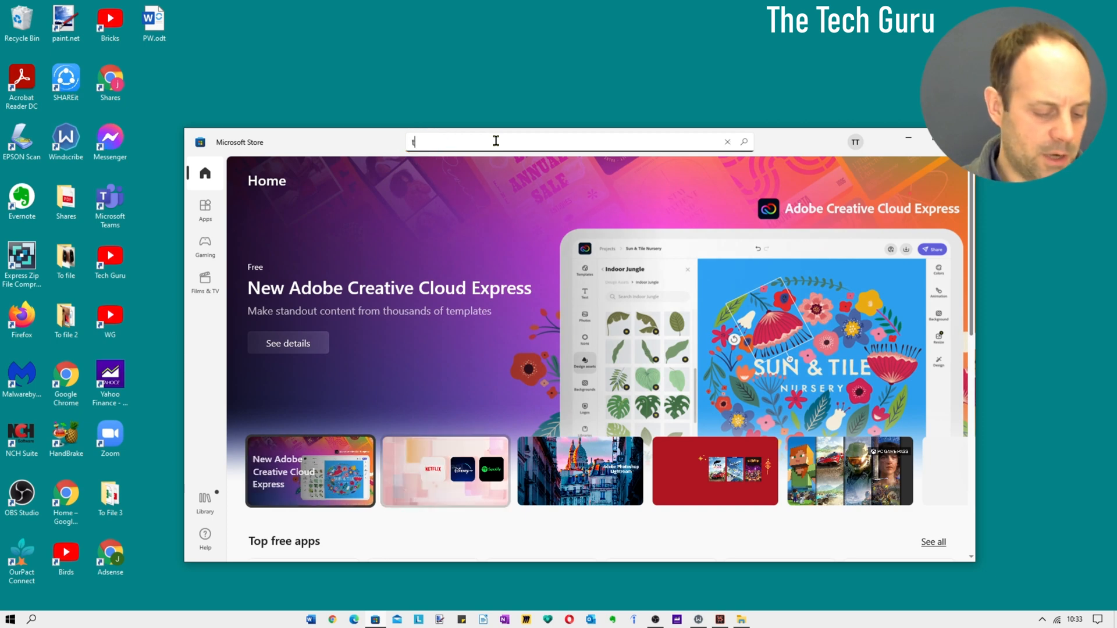
{"action": "type", "text": "ranslu"}
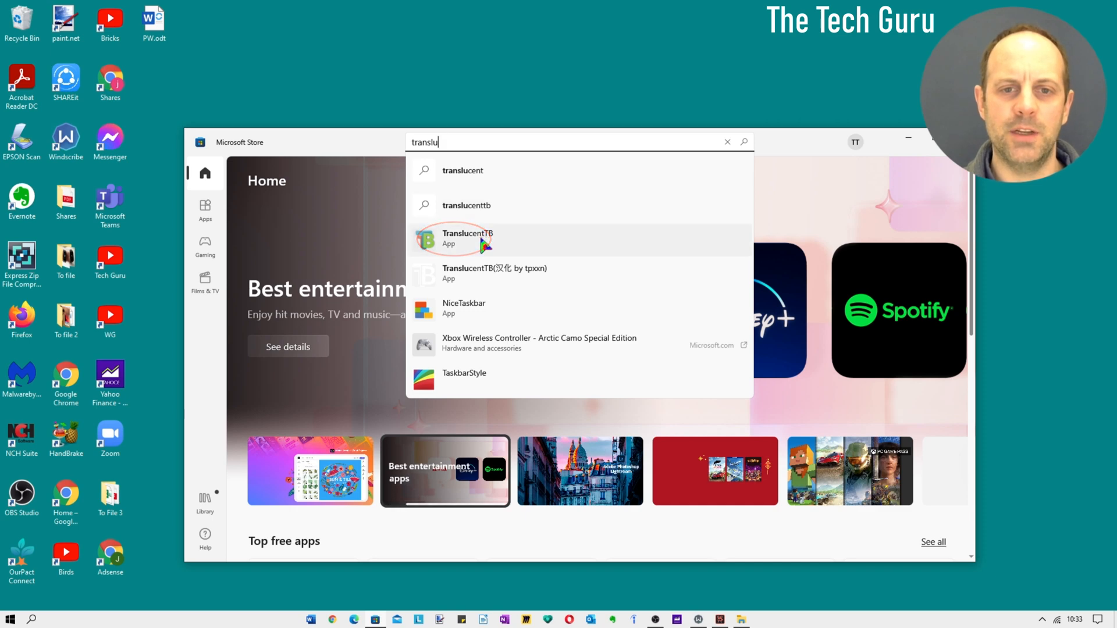
- Open the TranslucentTB store page, skim its description and reviews, and install it
{"action": "left_click", "coordinate": [459, 239]}
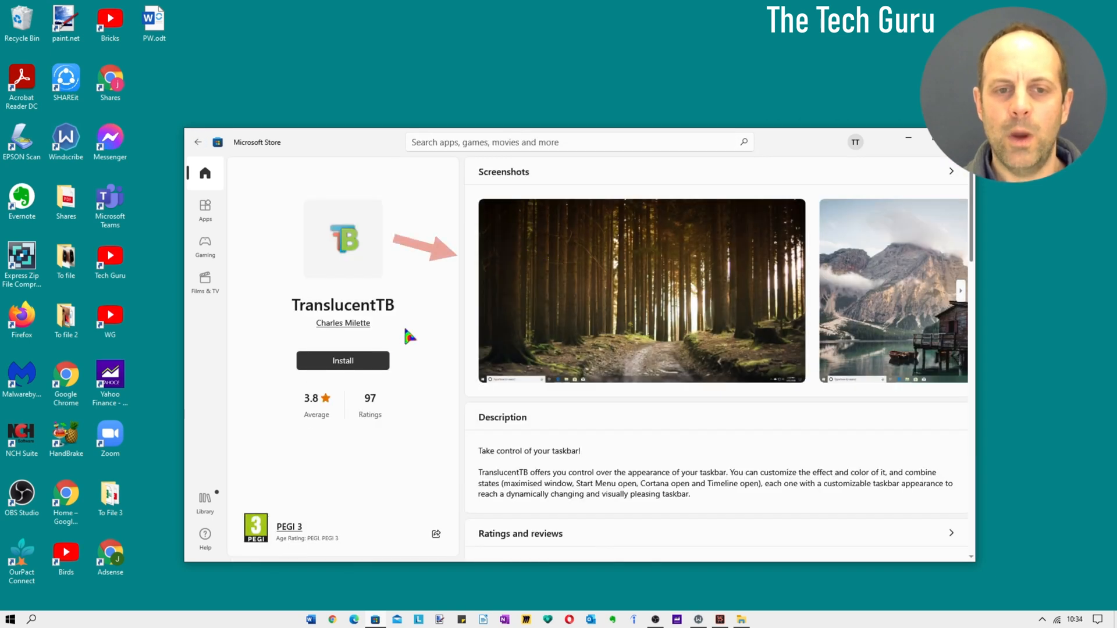
{"action": "scroll", "scroll_direction": "down", "scroll_amount": 3}
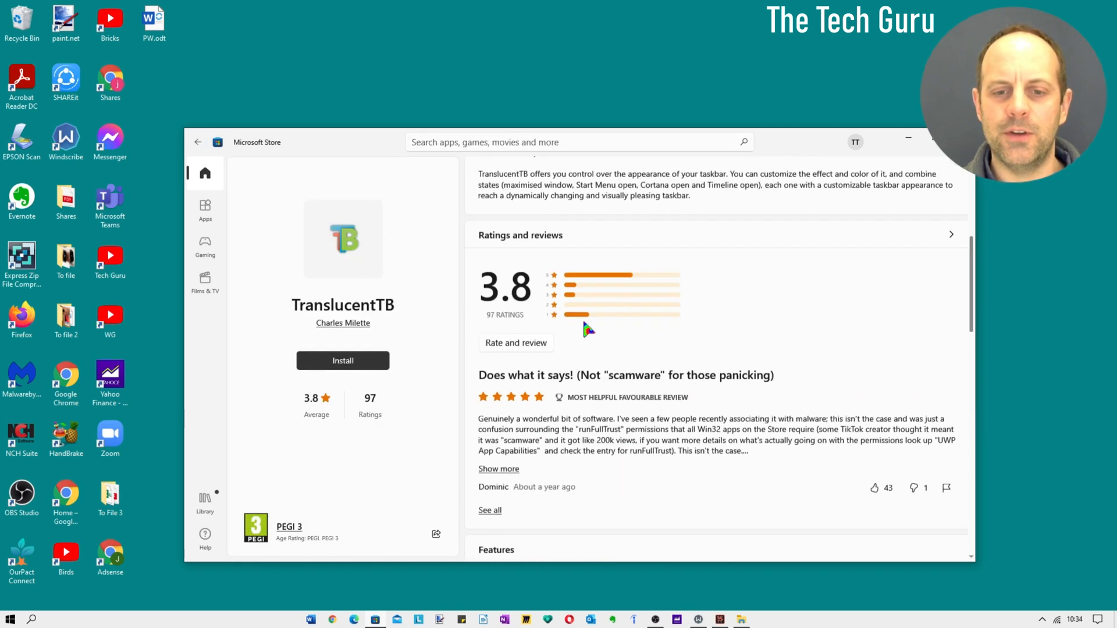
{"action": "scroll", "scroll_direction": "down", "scroll_amount": 3}
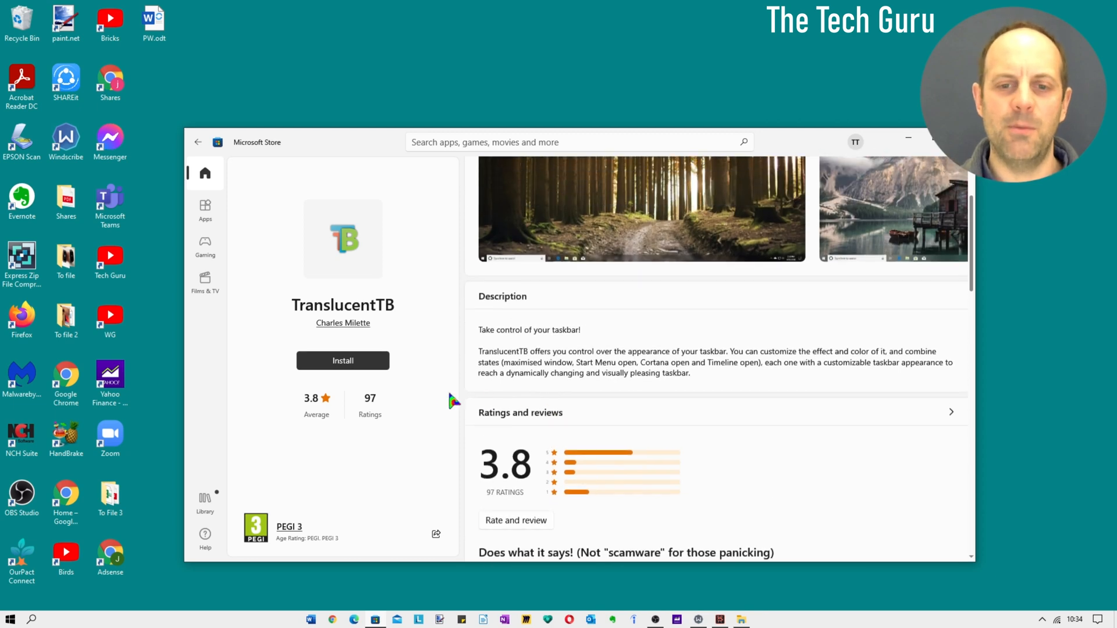
{"action": "mouse_move", "coordinate": [401, 370]}
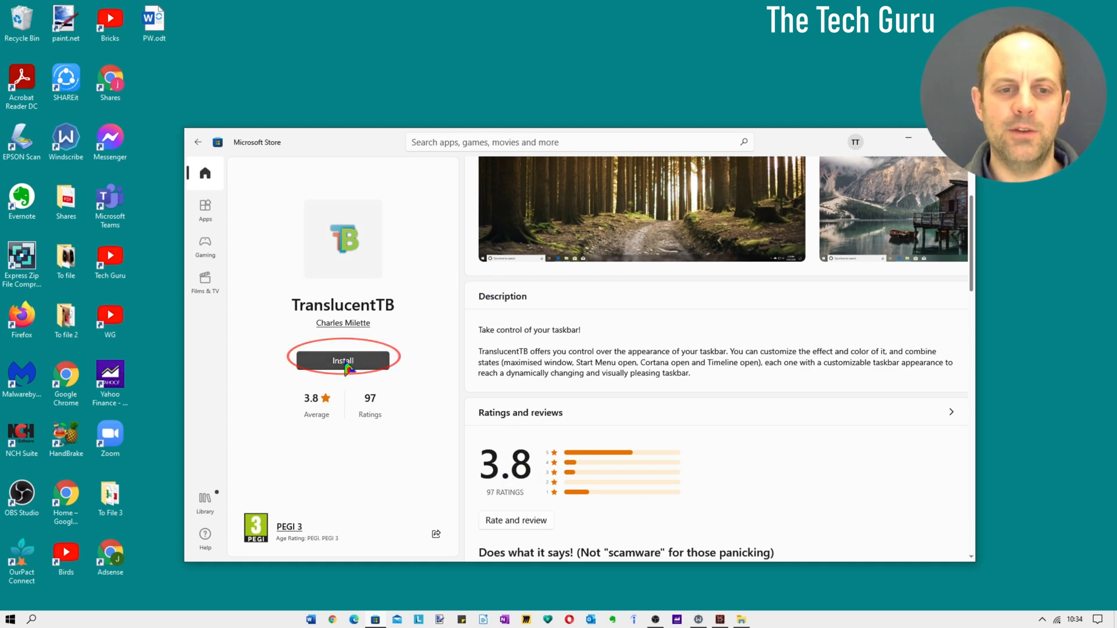
{"action": "left_click", "coordinate": [343, 360]}
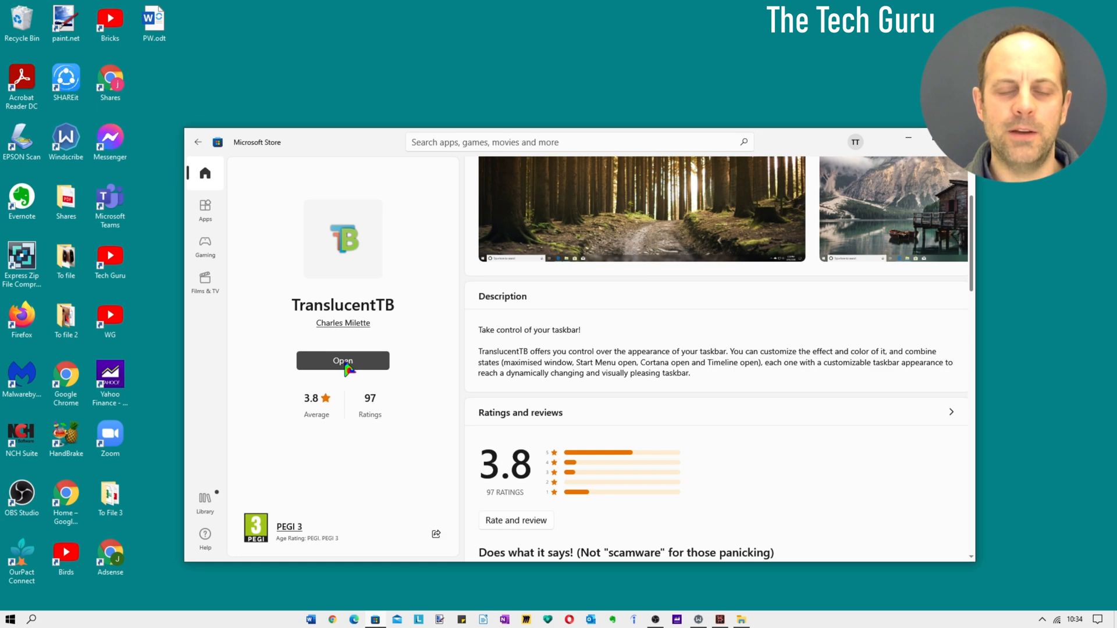
- Launch TranslucentTB from the Store and continue past its welcome screen
{"action": "left_click", "coordinate": [343, 361]}
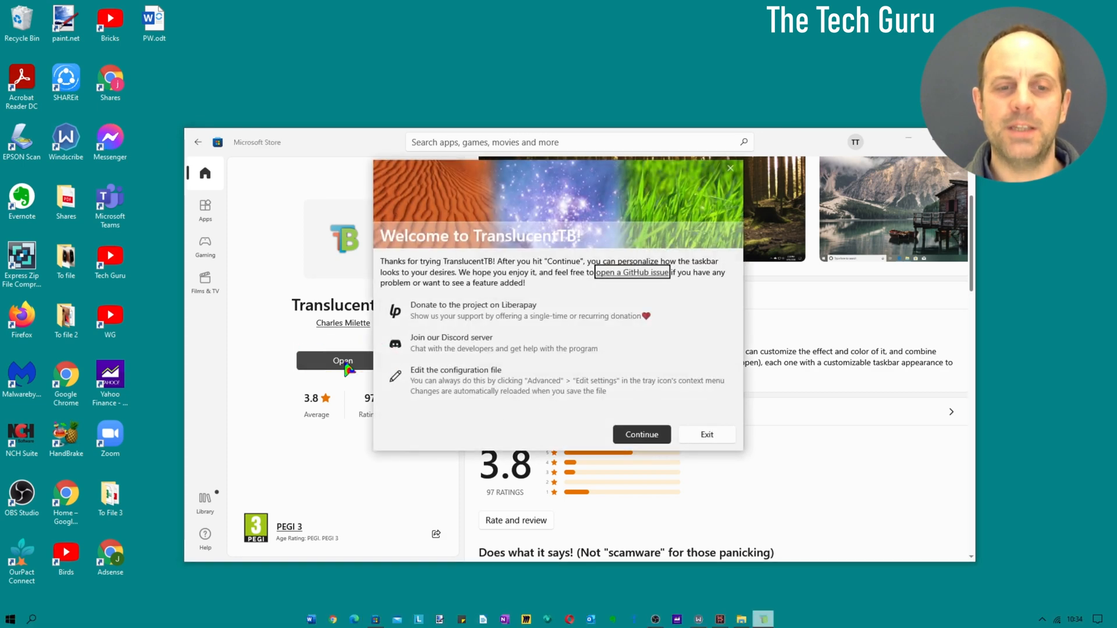
{"action": "mouse_move", "coordinate": [651, 342]}
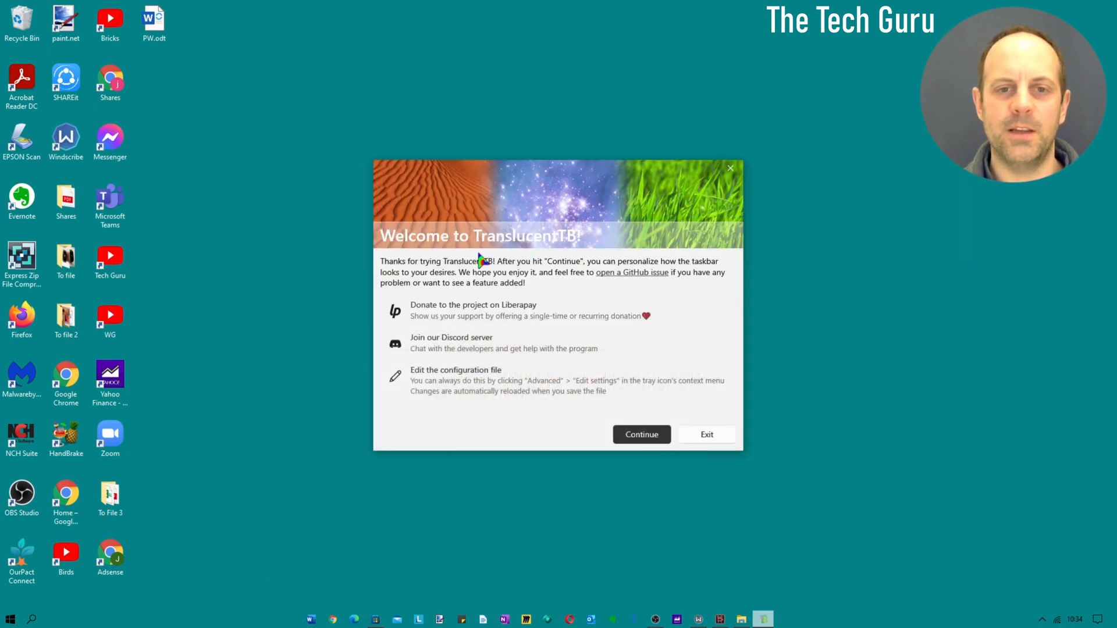
{"action": "mouse_move", "coordinate": [560, 355]}
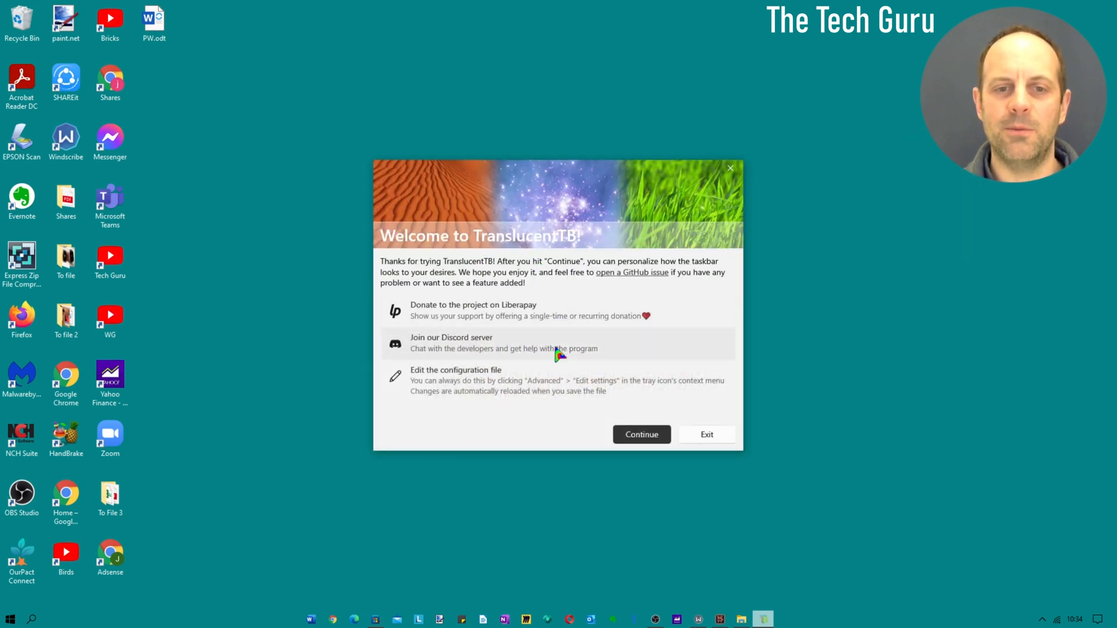
{"action": "mouse_move", "coordinate": [648, 380]}
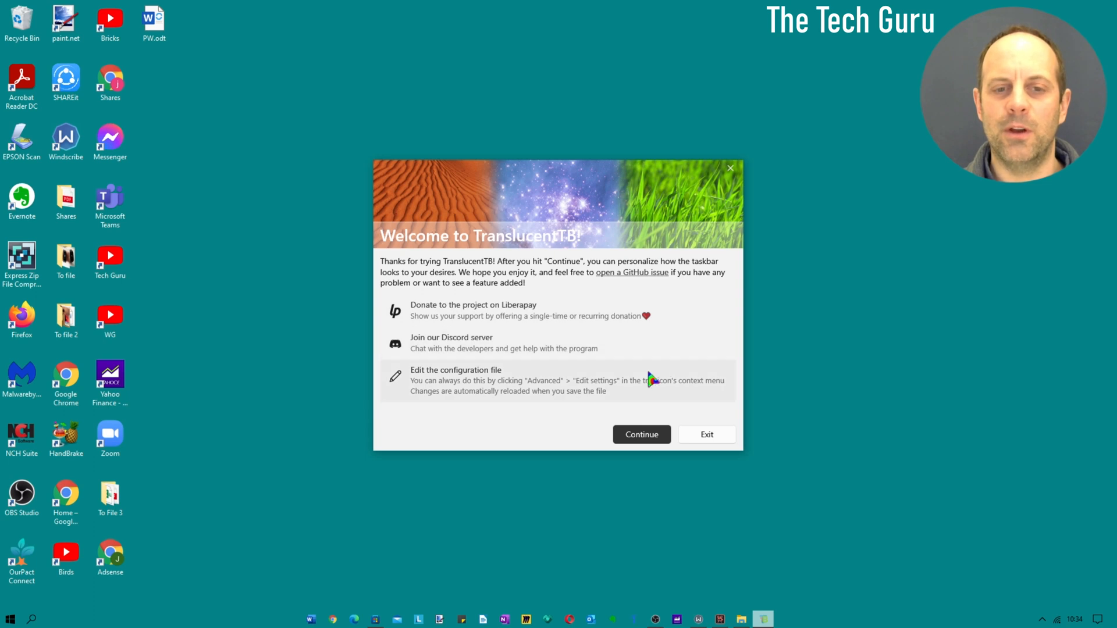
{"action": "mouse_move", "coordinate": [595, 401]}
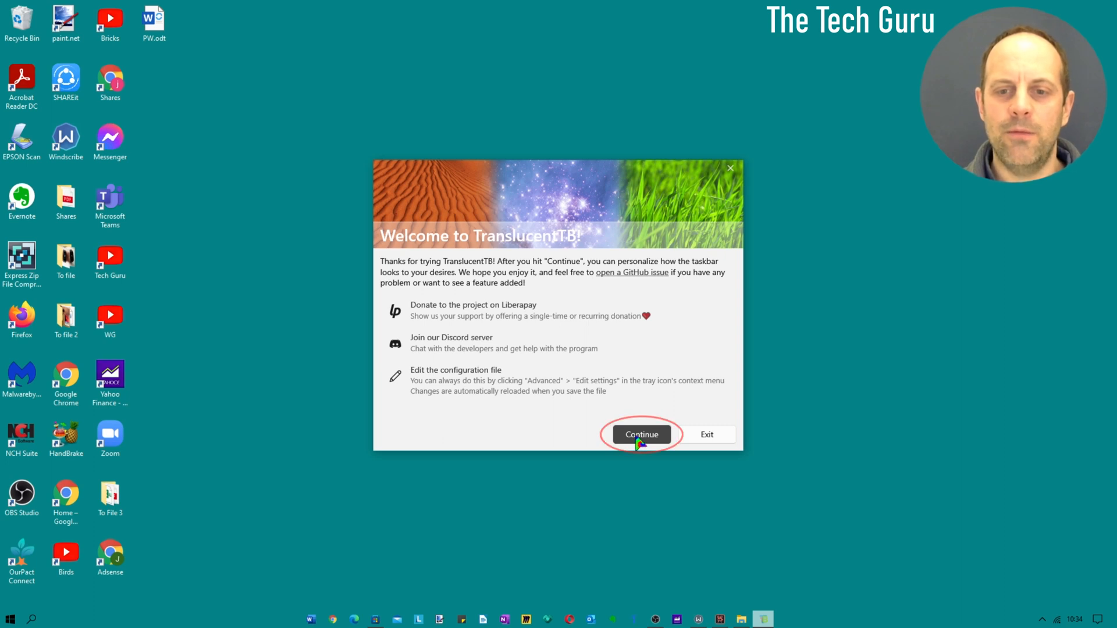
{"action": "left_click", "coordinate": [640, 435]}
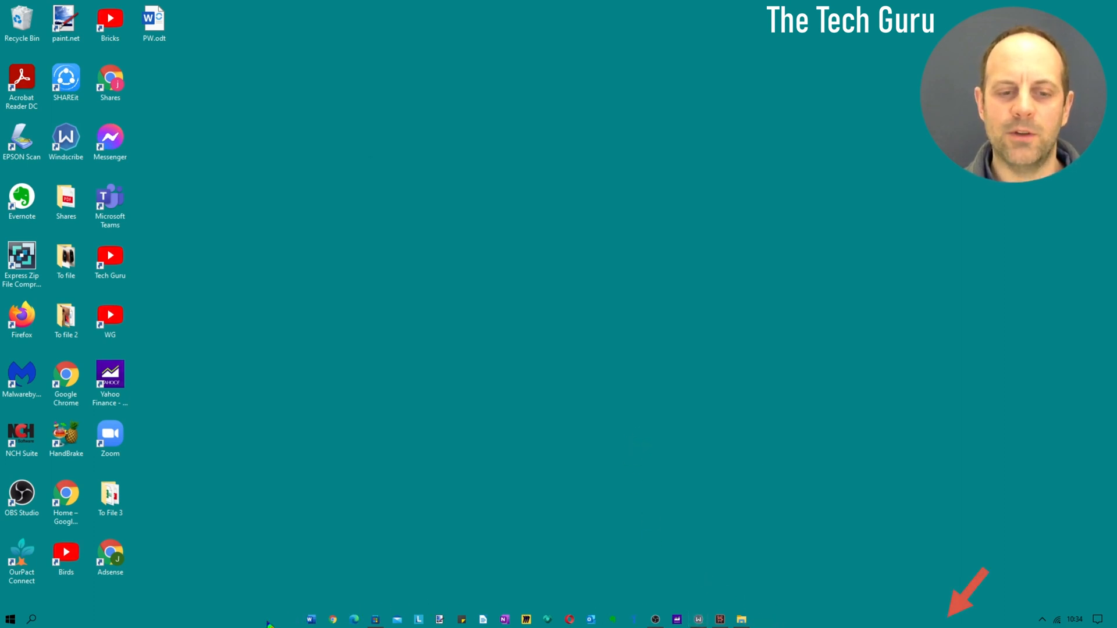
{"action": "mouse_move", "coordinate": [302, 573]}
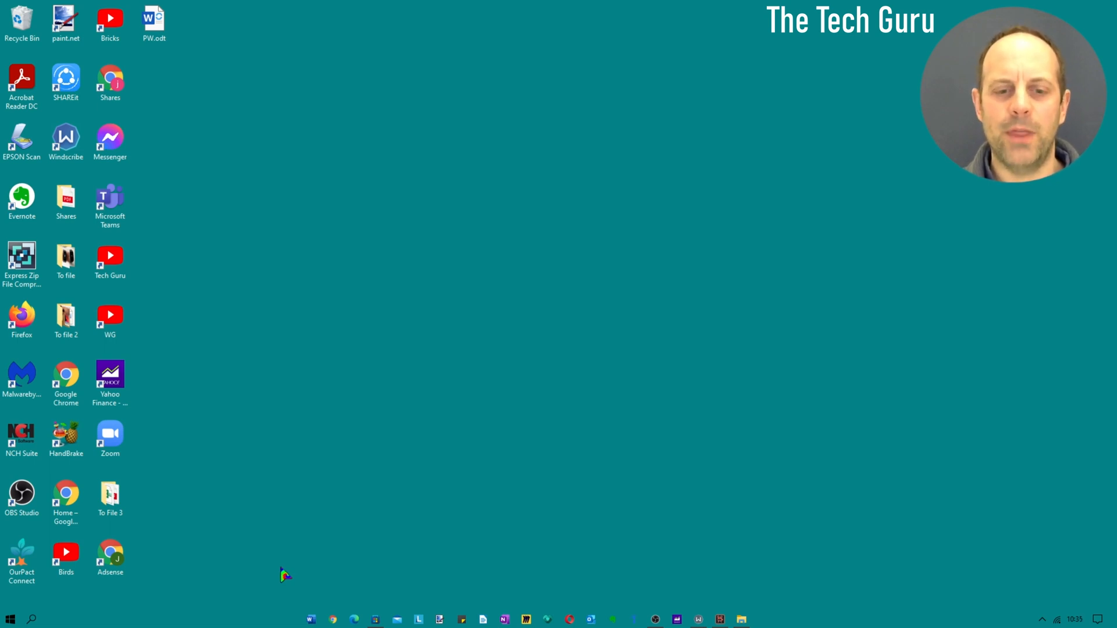
- Search "icon" in Start and switch TranslucentTB's taskbar tray icon on
{"action": "left_click", "coordinate": [10, 619]}
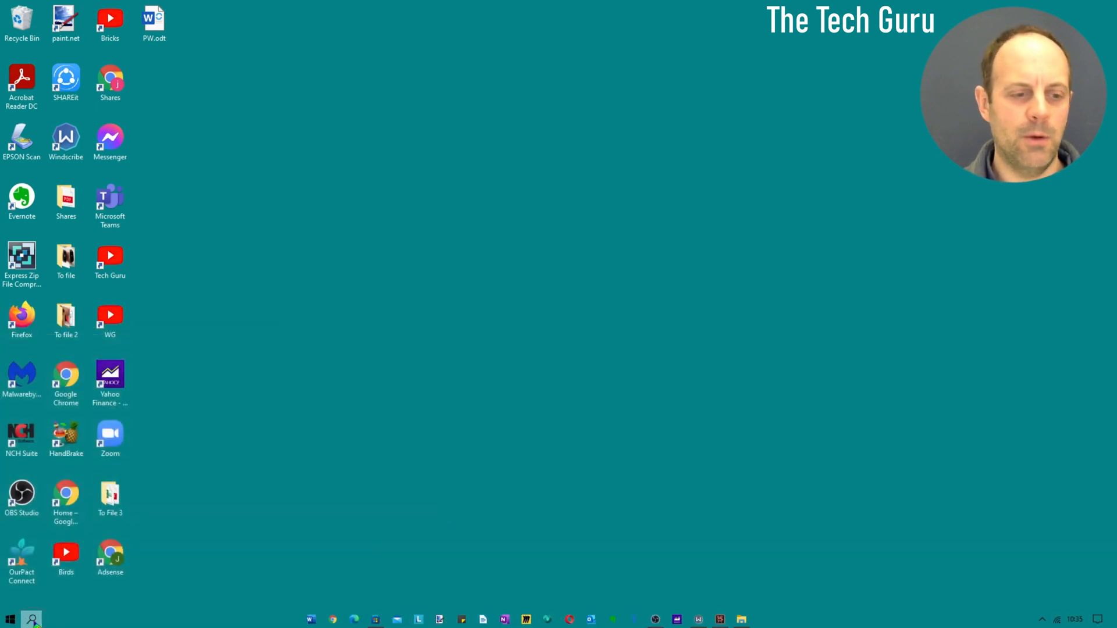
{"action": "type", "text": "icon"}
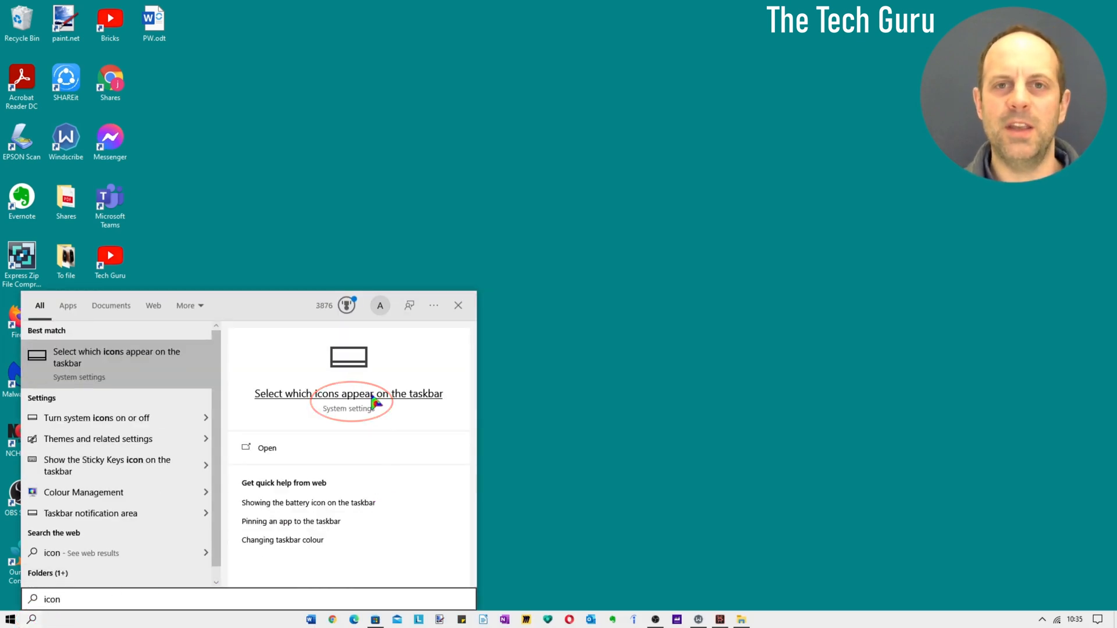
{"action": "left_click", "coordinate": [348, 393]}
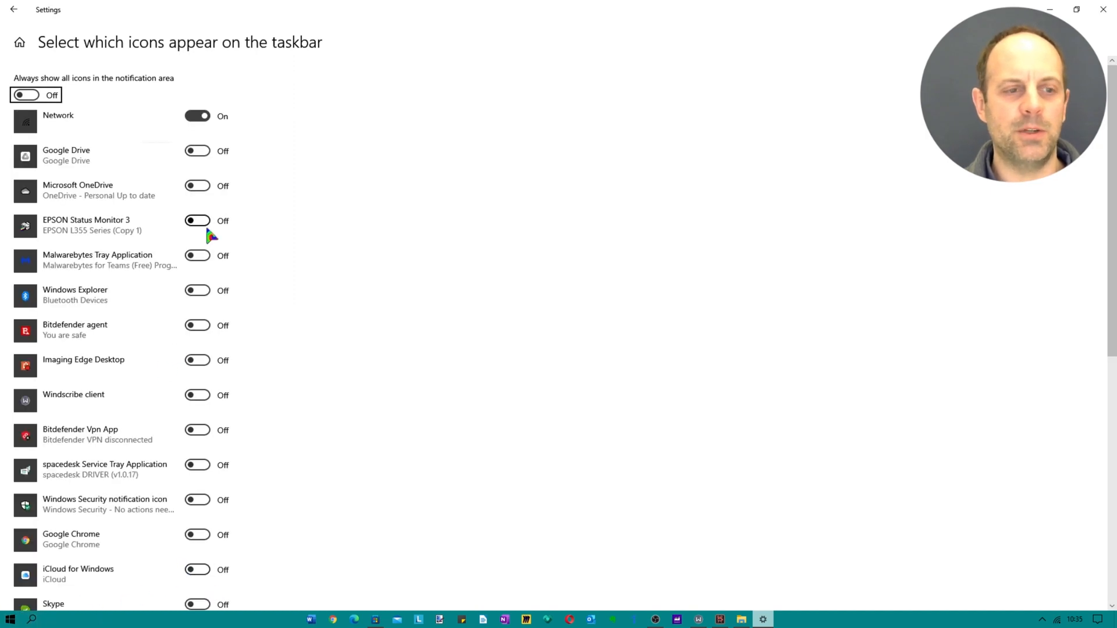
{"action": "mouse_move", "coordinate": [228, 353]}
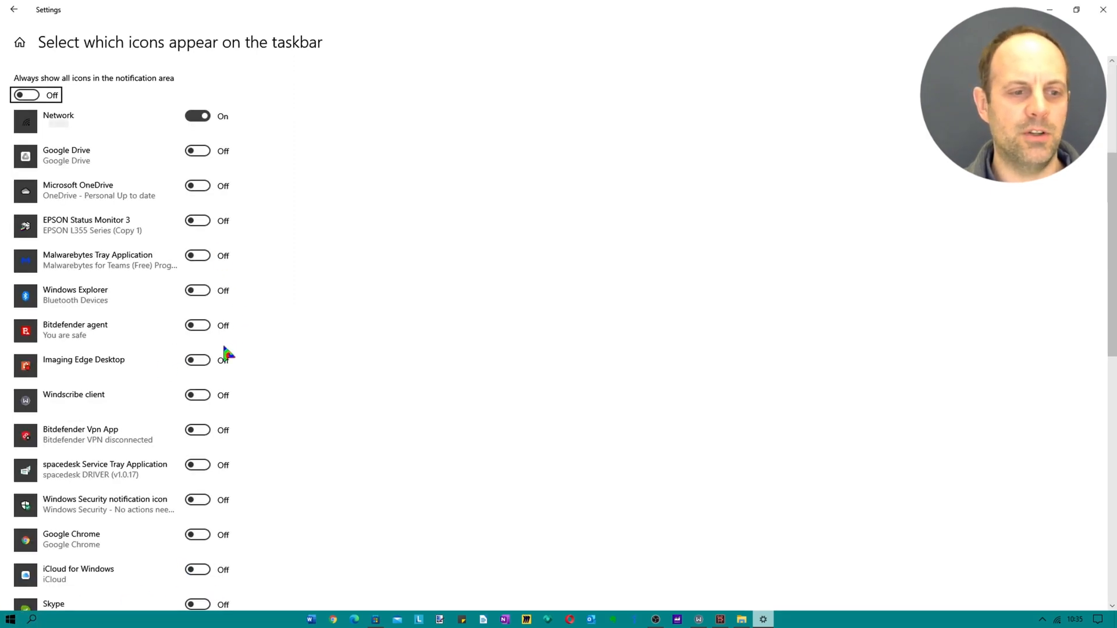
{"action": "scroll", "scroll_direction": "down", "scroll_amount": 3}
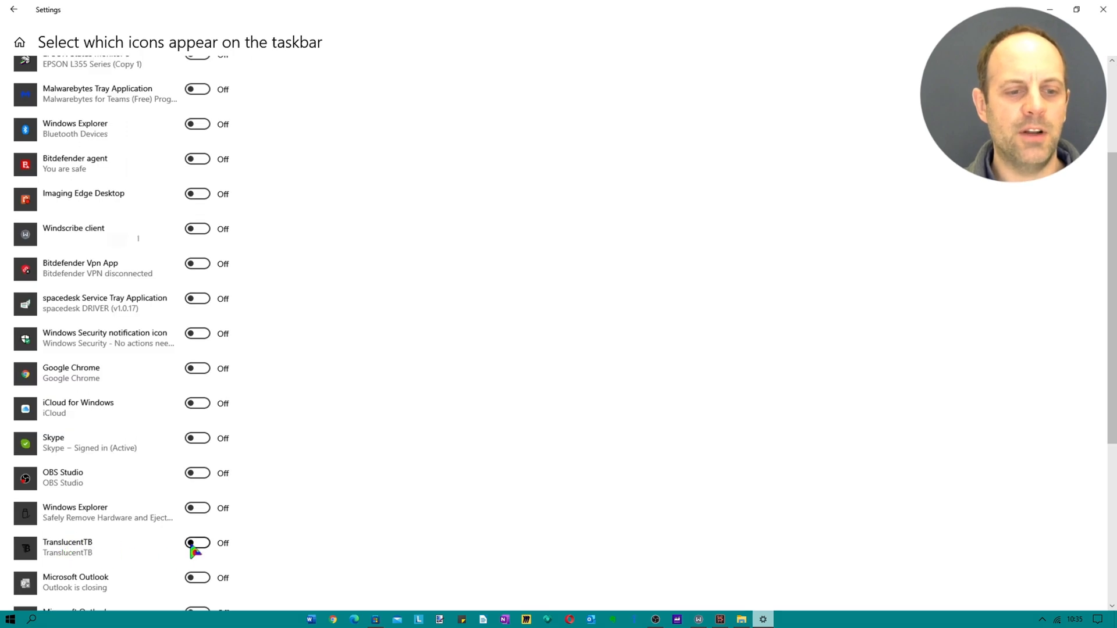
{"action": "left_click", "coordinate": [198, 543]}
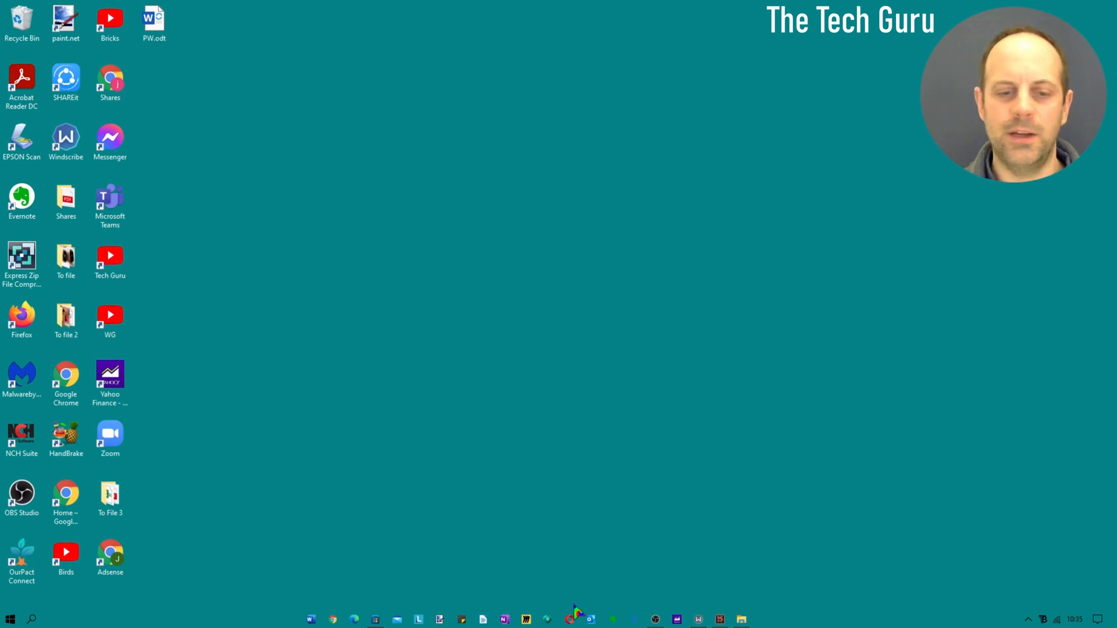
- Open TranslucentTB's tray menu and review the Desktop appearance options, keeping Clear
{"action": "left_click", "coordinate": [375, 618]}
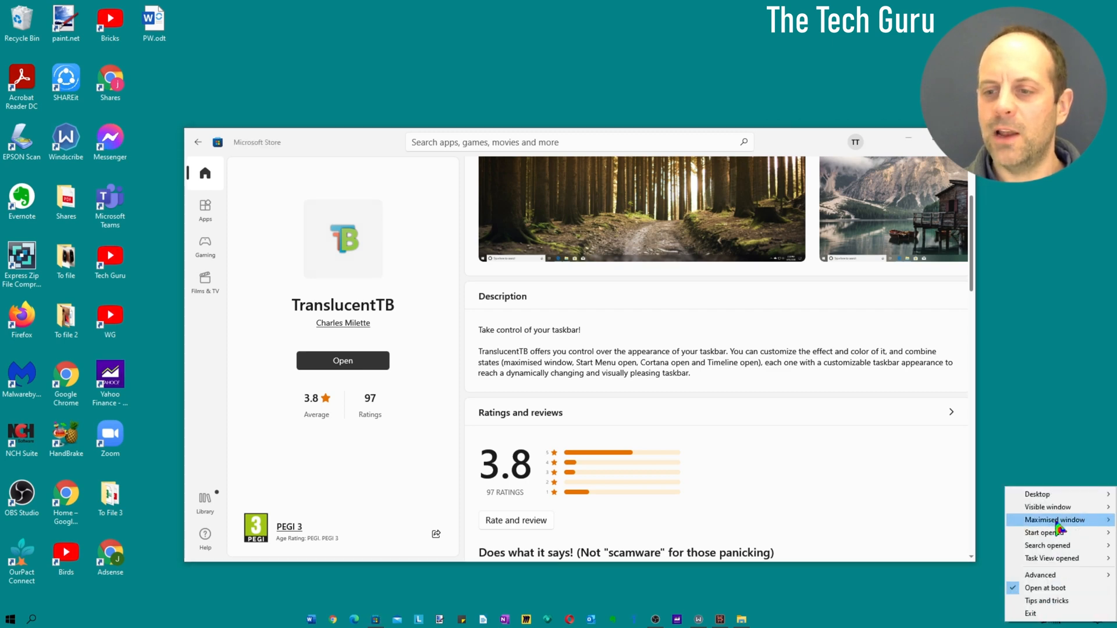
{"action": "mouse_move", "coordinate": [1037, 495]}
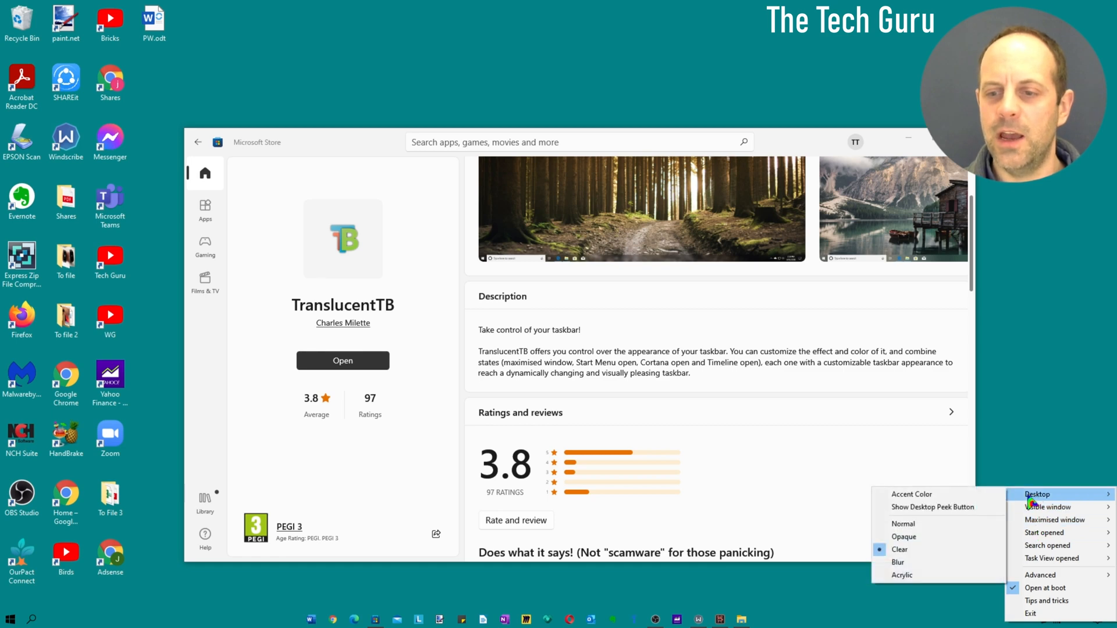
{"action": "mouse_move", "coordinate": [911, 494]}
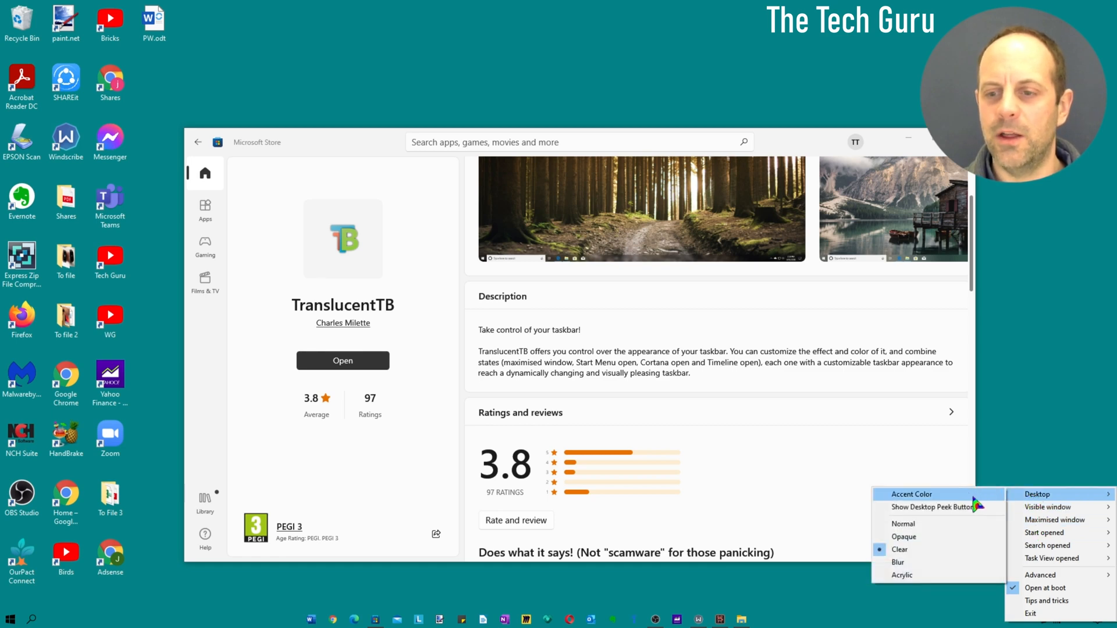
{"action": "mouse_move", "coordinate": [934, 507]}
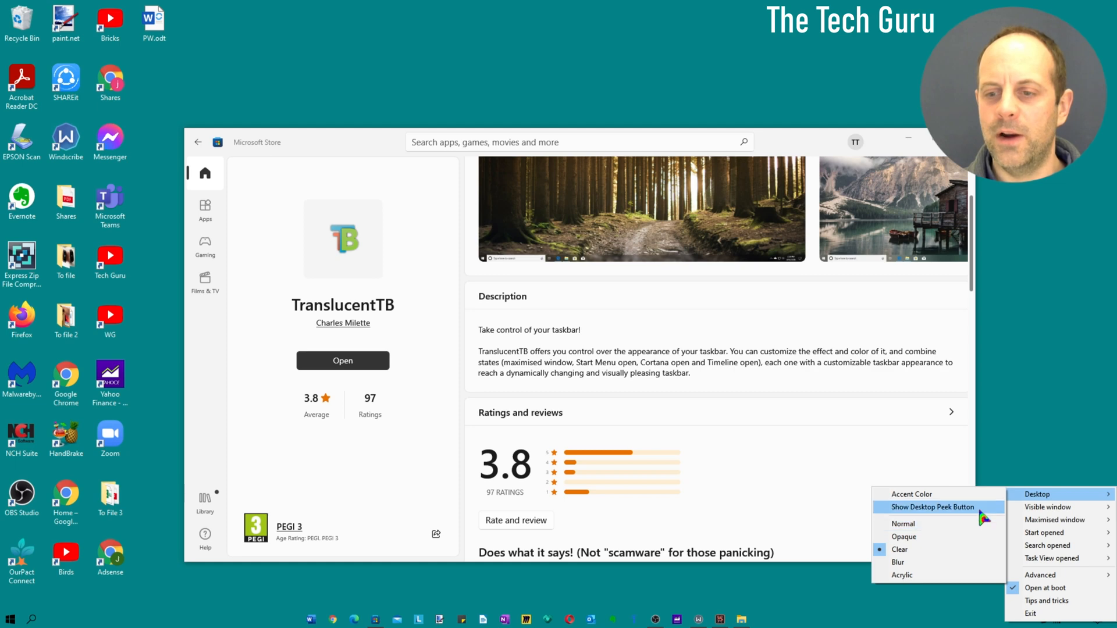
{"action": "mouse_move", "coordinate": [937, 524]}
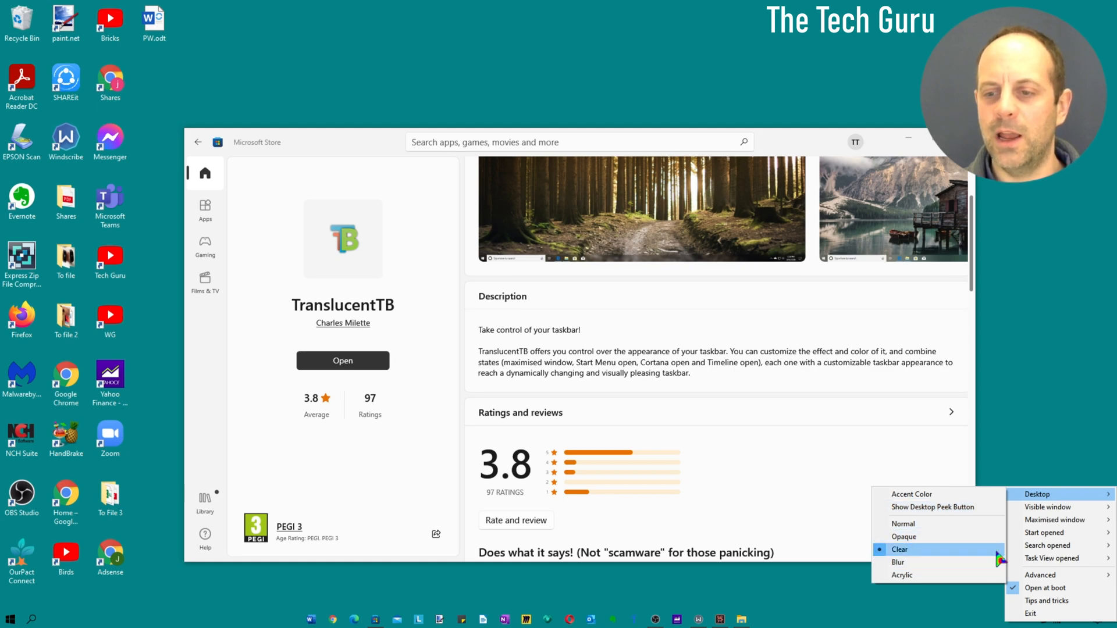
{"action": "mouse_move", "coordinate": [1047, 506]}
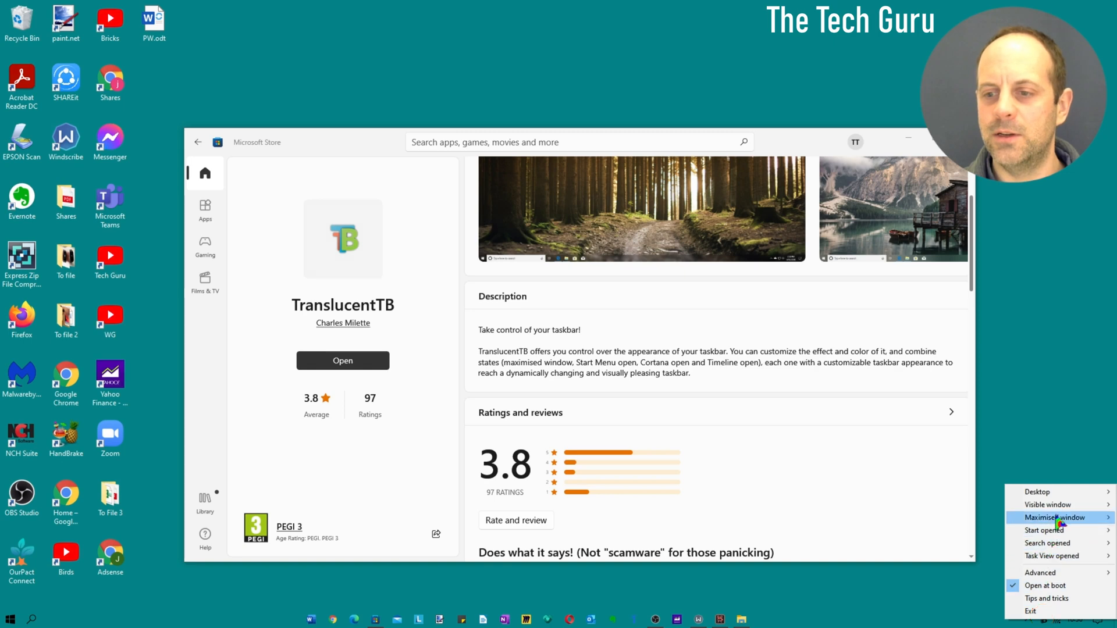
{"action": "mouse_move", "coordinate": [1048, 505]}
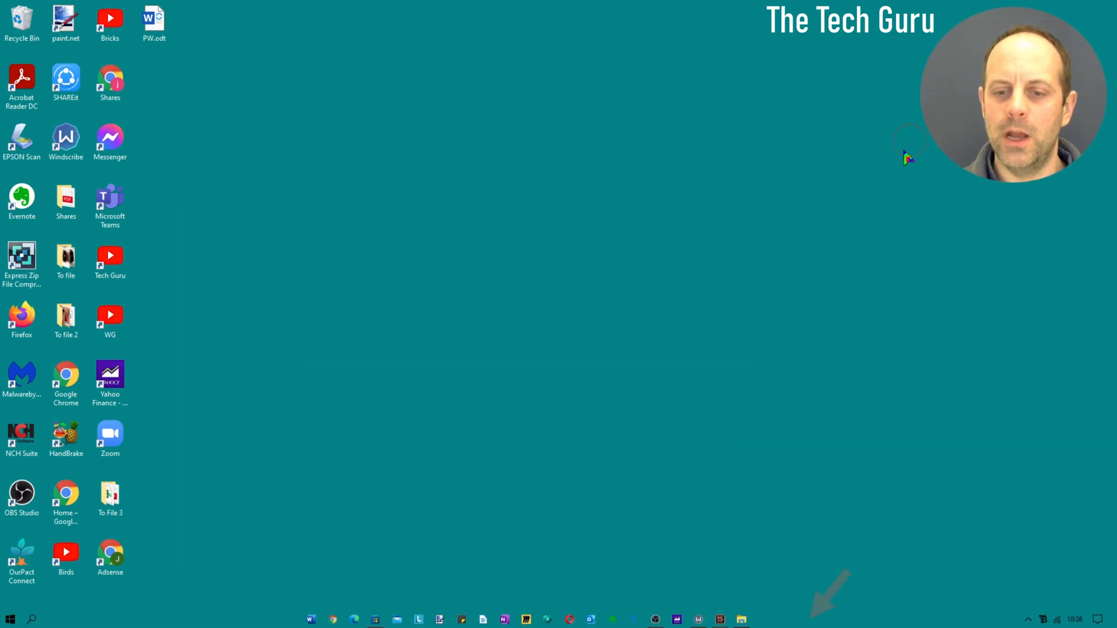
{"action": "mouse_move", "coordinate": [619, 613]}
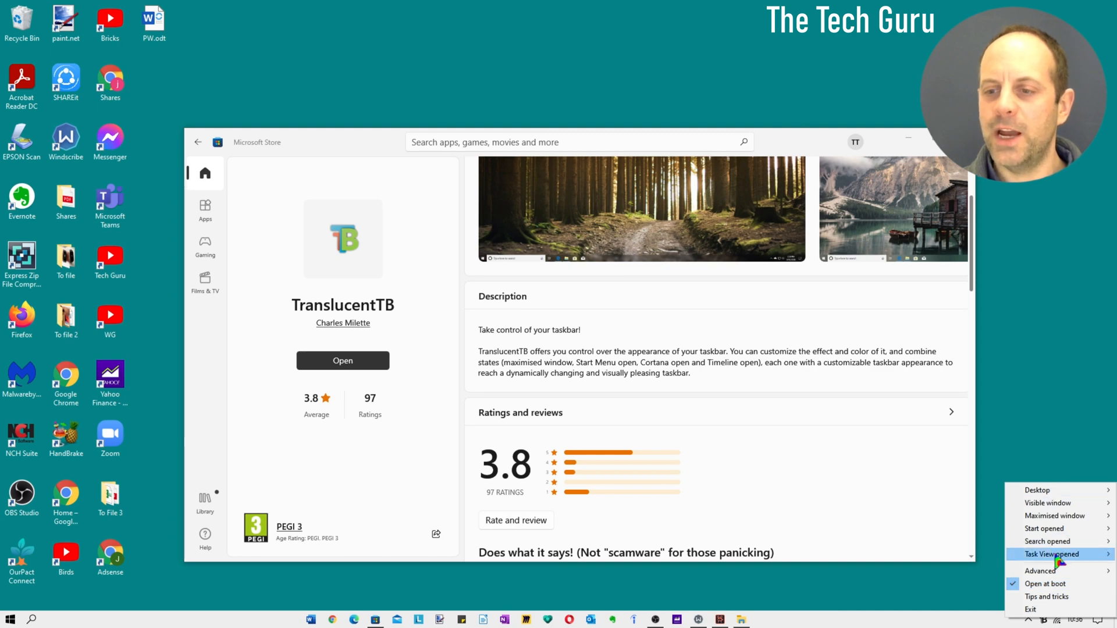
{"action": "left_click", "coordinate": [1040, 570]}
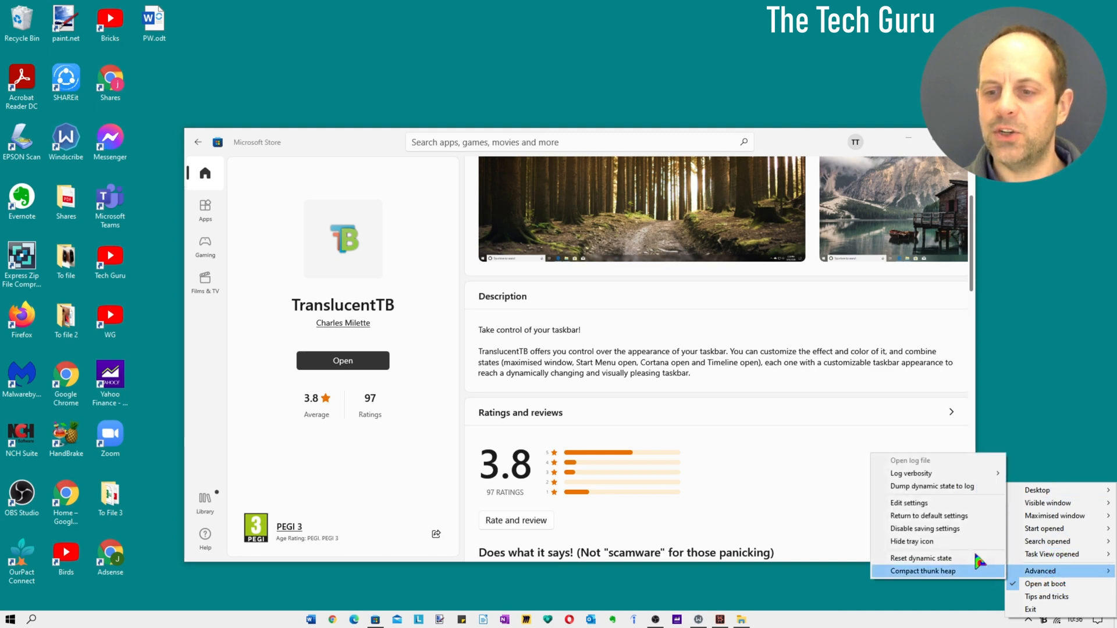
{"action": "mouse_move", "coordinate": [1040, 571]}
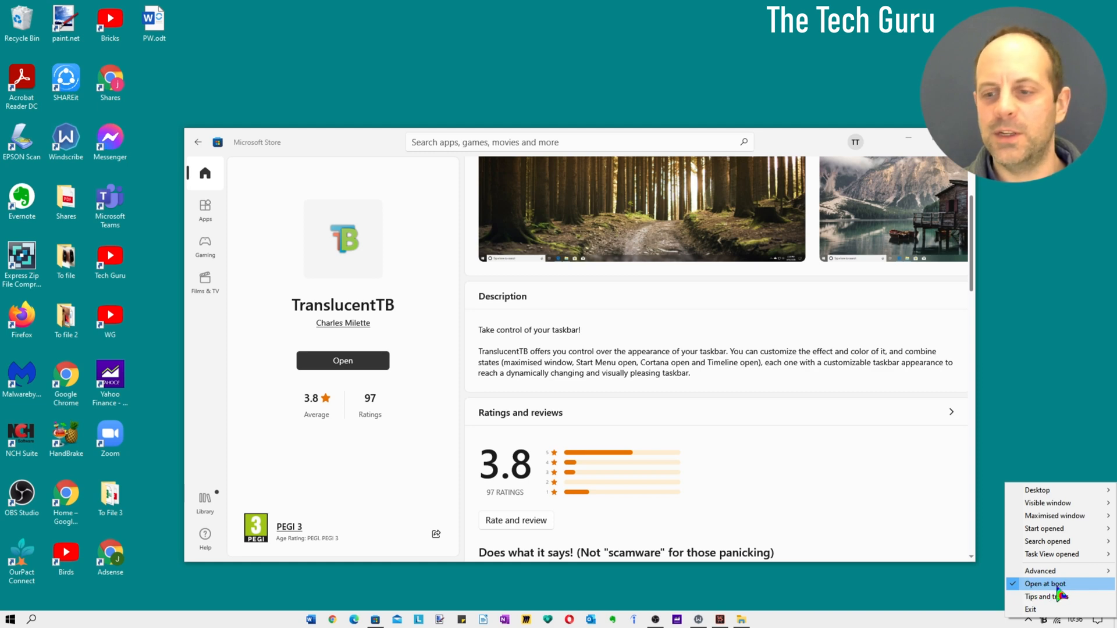
{"action": "mouse_move", "coordinate": [1047, 596]}
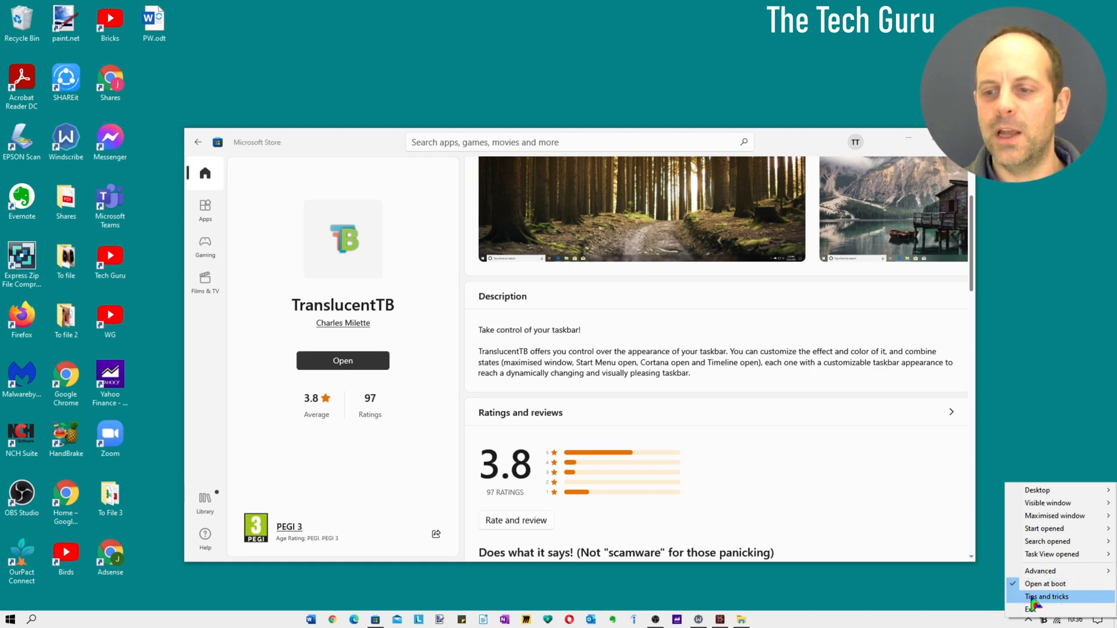